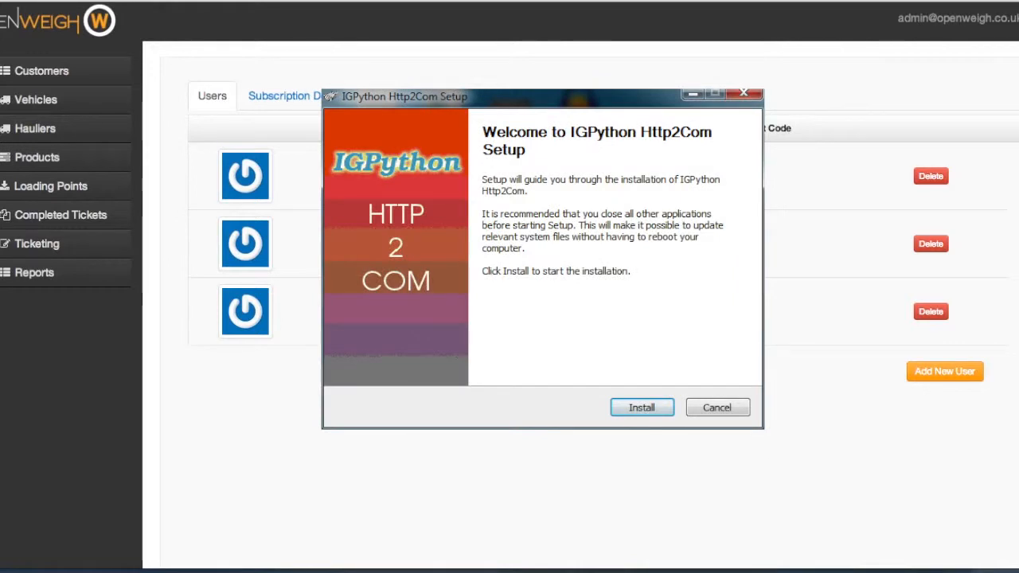
Step: Dismiss the IGPython Http2Com setup window to return to the Ticketing list
left_click(743, 92)
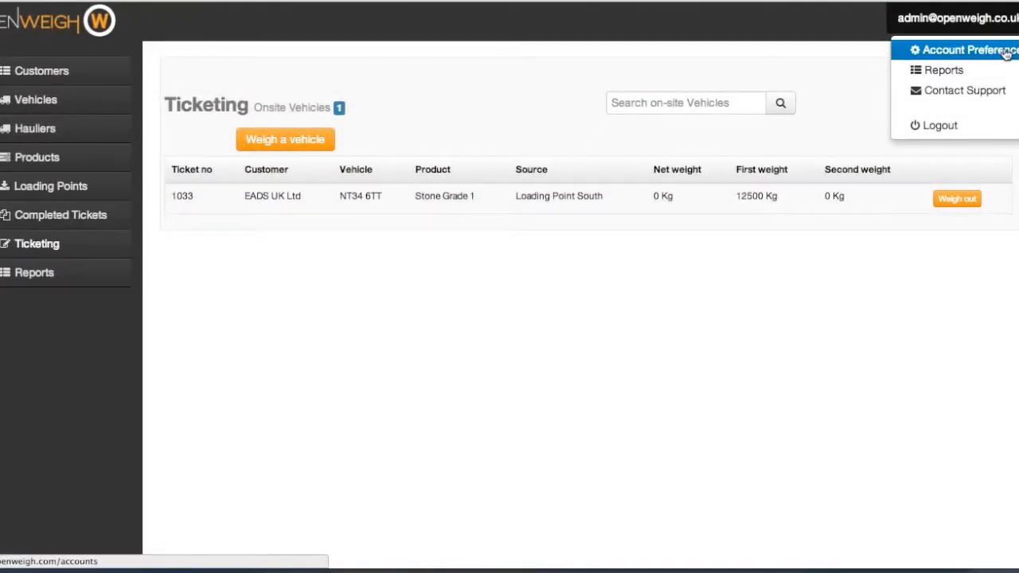
Step: In Indicator Settings, choose Vishay VT300 at address 10.0.0.104 and save it
left_click(955, 50)
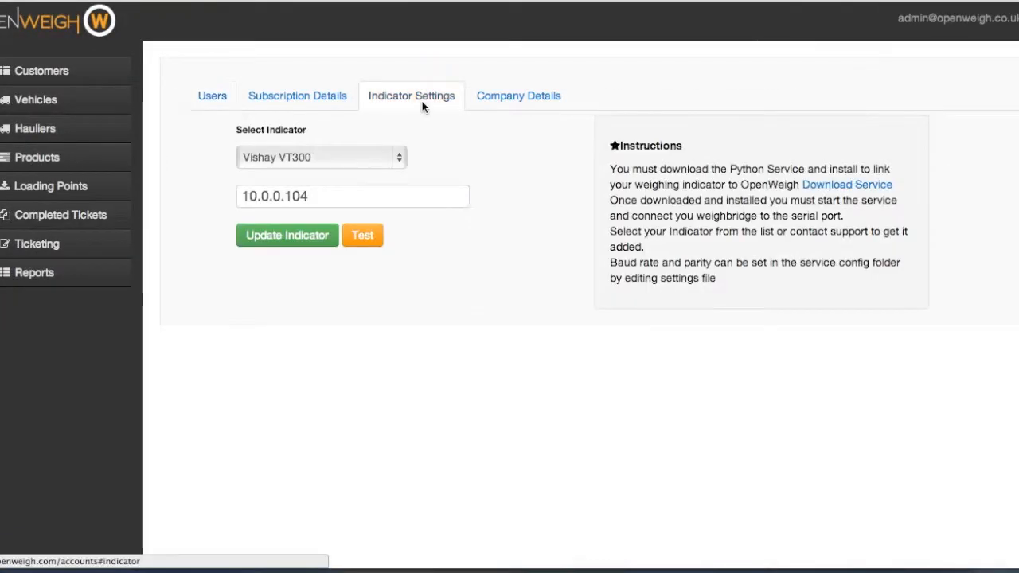
left_click(320, 157)
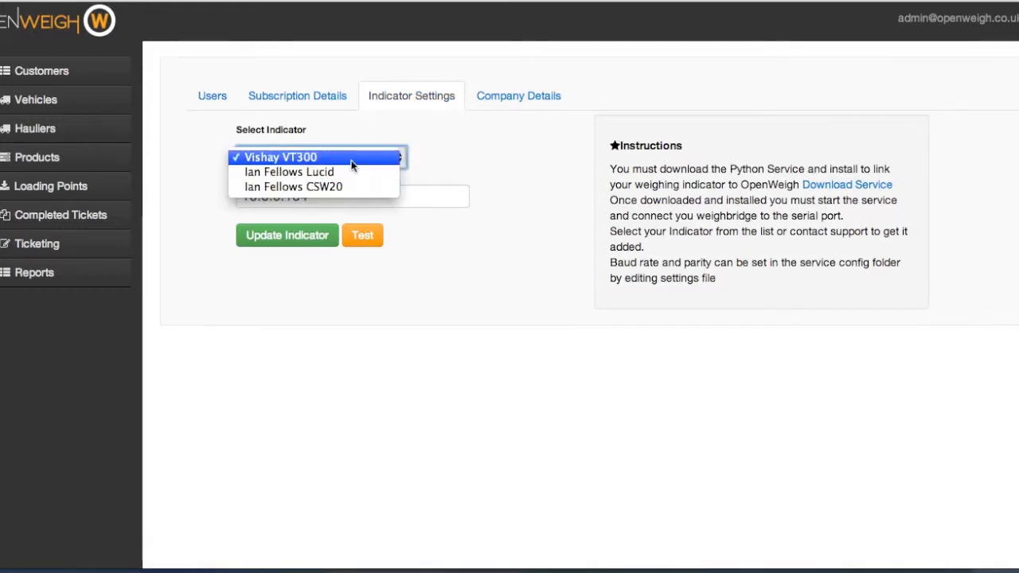
left_click(280, 157)
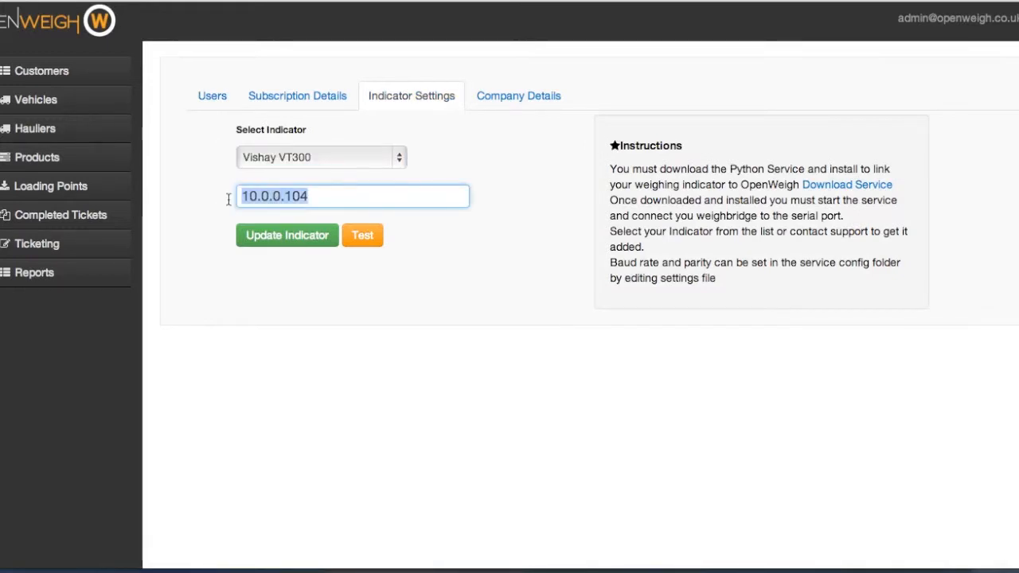
type("10.0.0.")
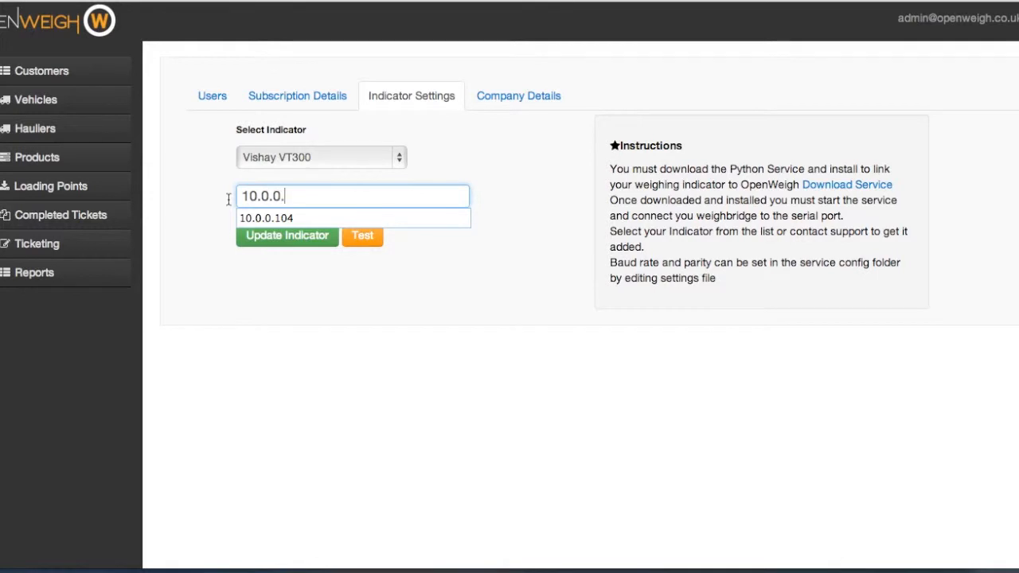
type("104")
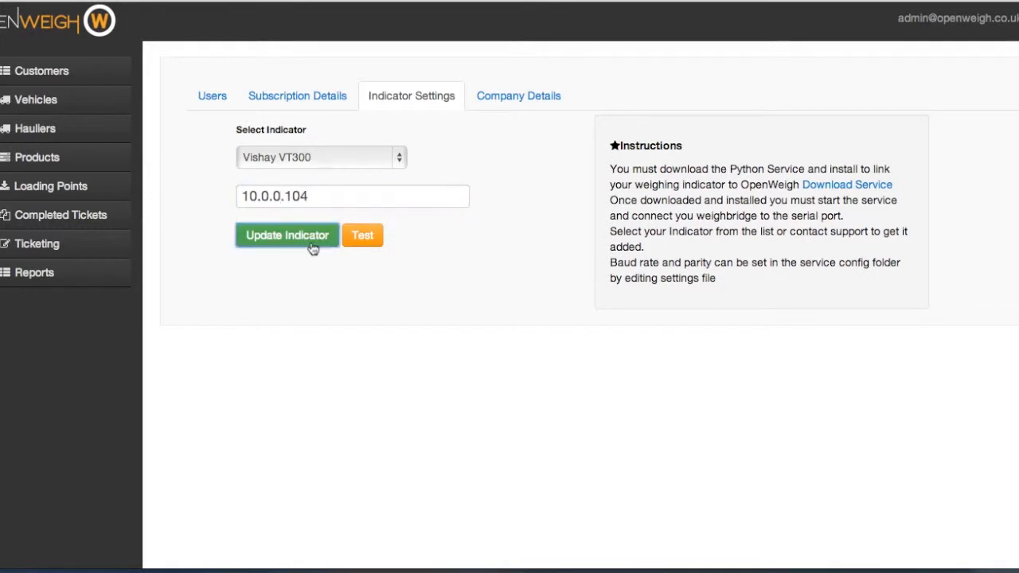
left_click(286, 236)
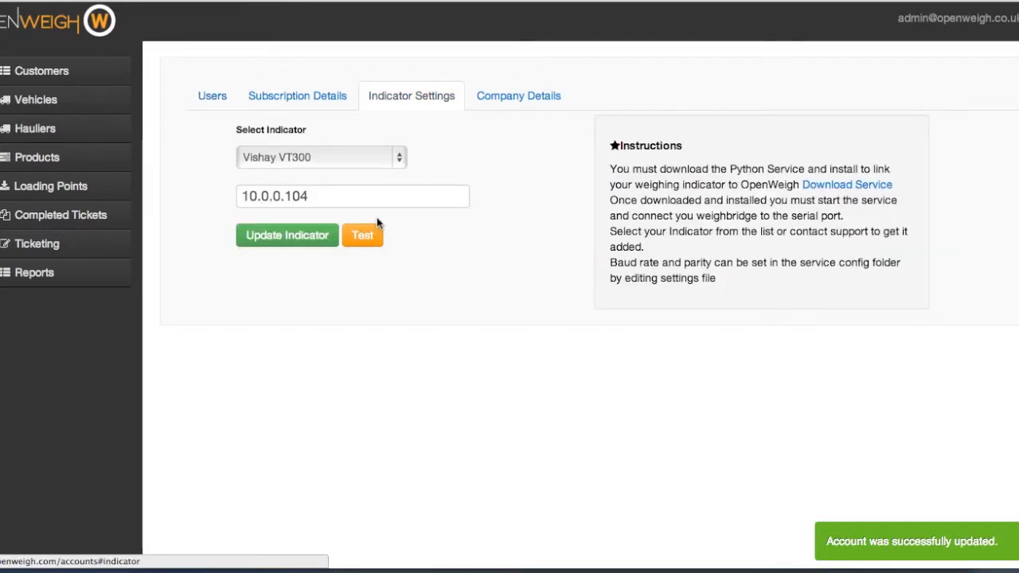
Step: Test the indicator connection and acknowledge the returned sample reading
left_click(363, 236)
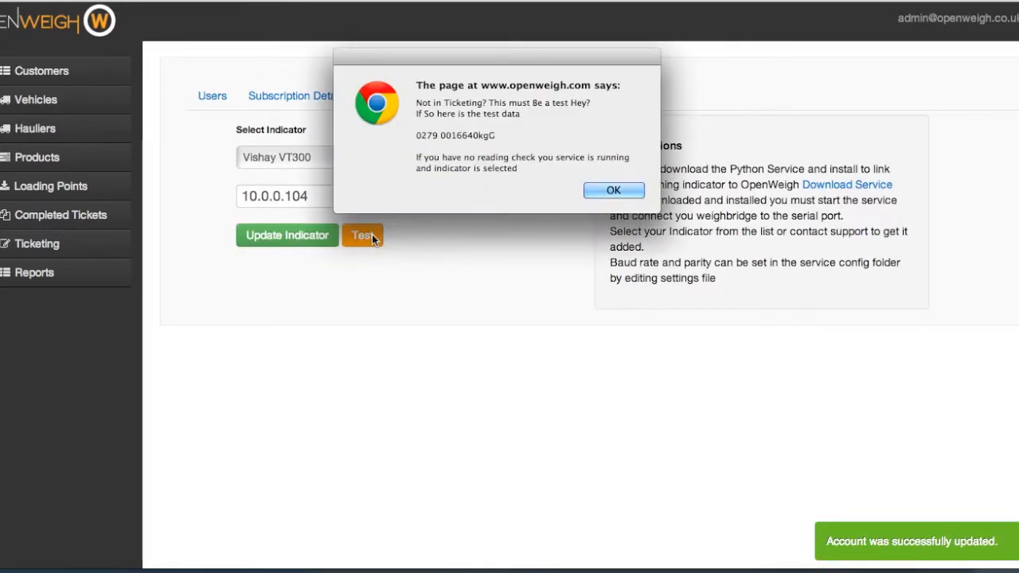
mouse_move(526, 188)
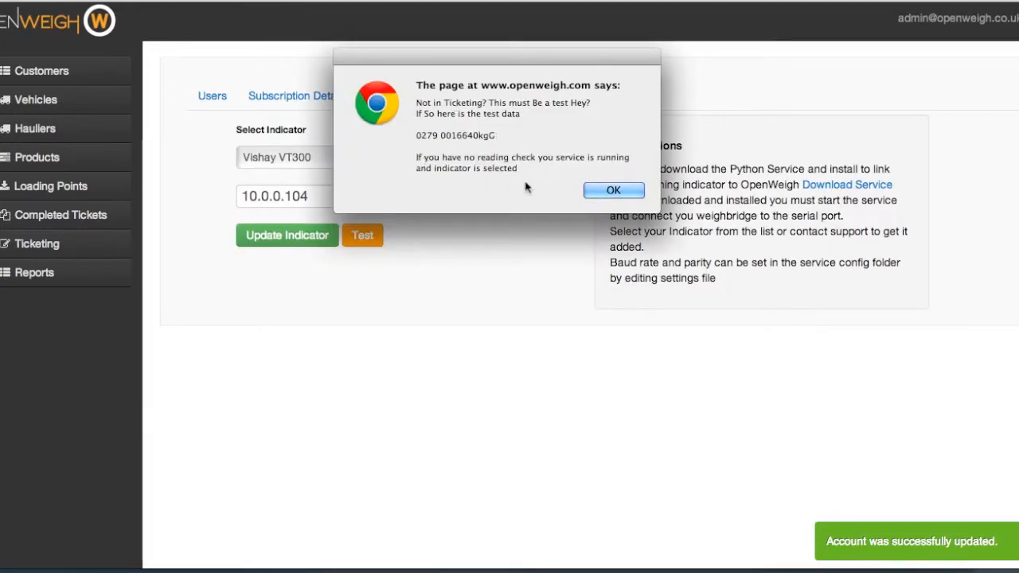
left_click(613, 191)
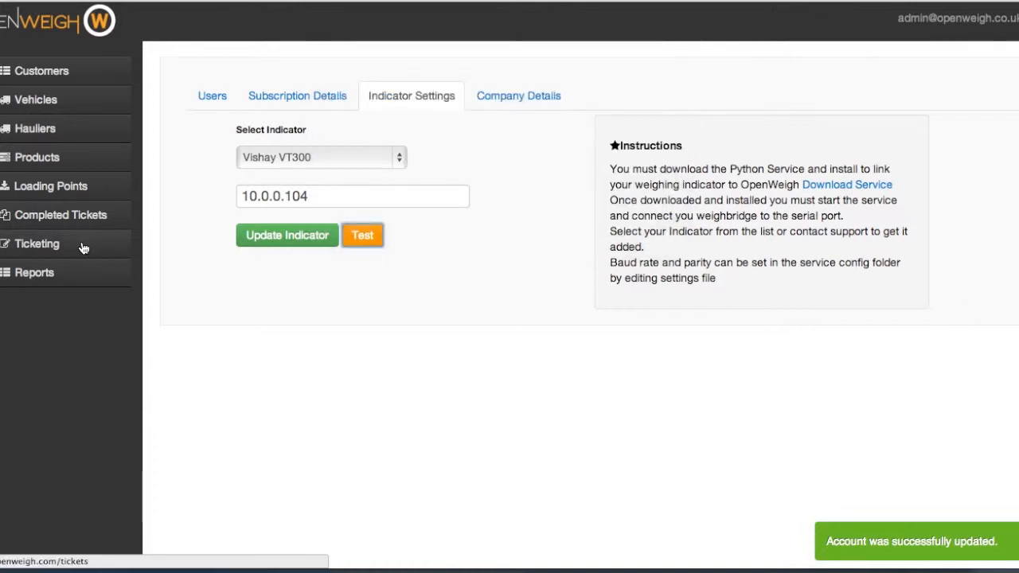
Step: Start a new weighing with product Stone and source Loading Point South
left_click(37, 243)
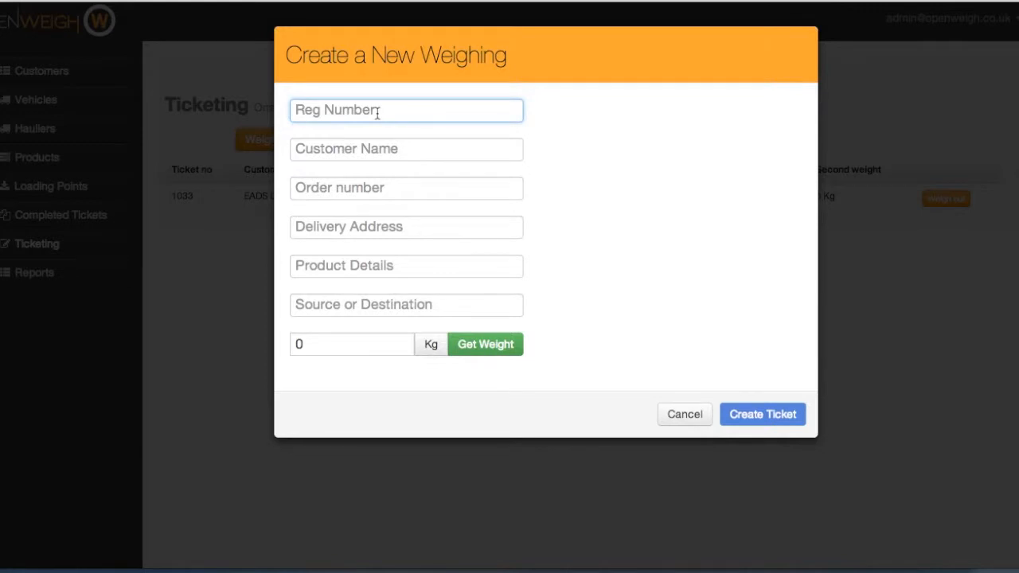
type("Stone Grade 1")
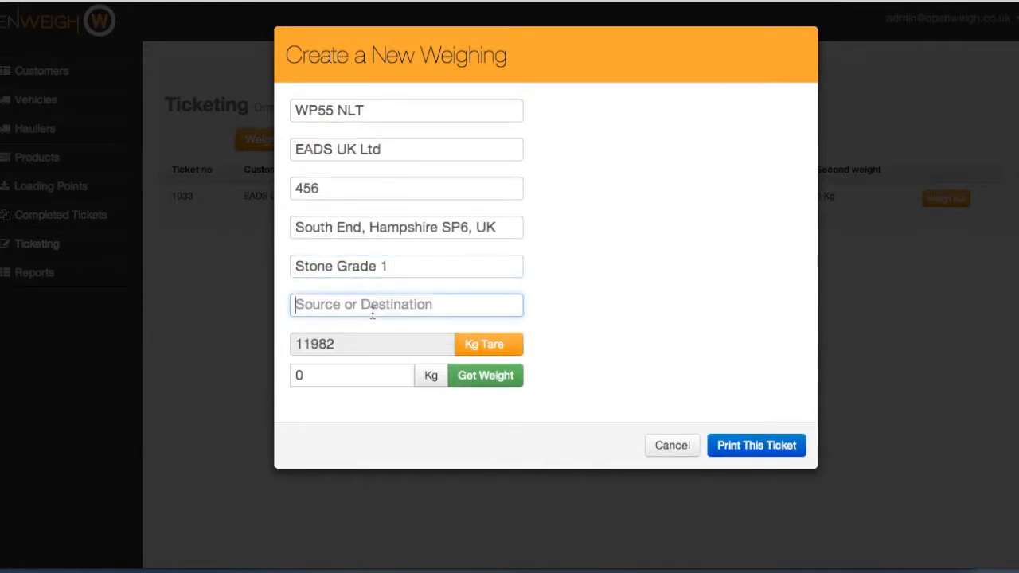
type("Loading Point South")
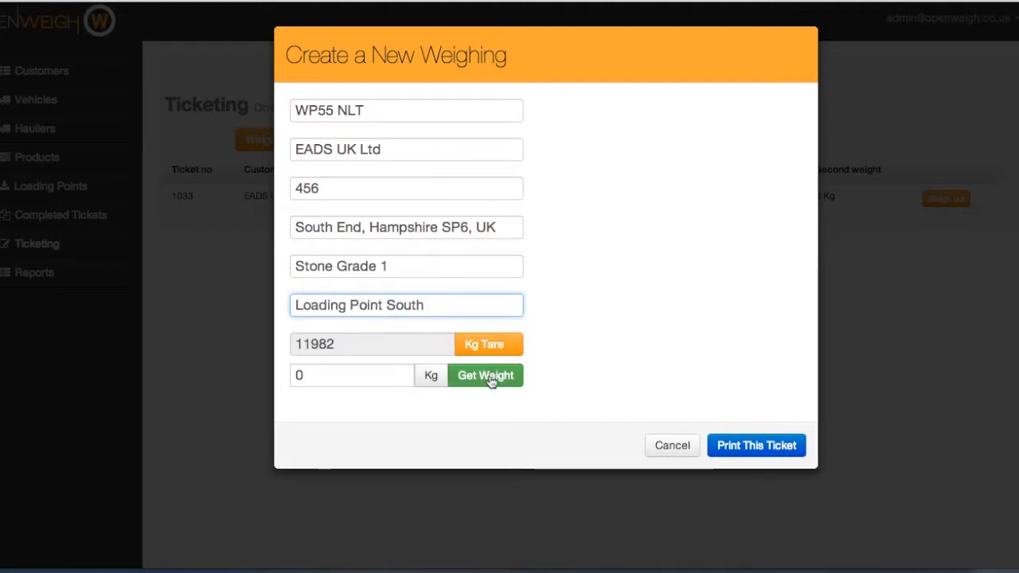
Step: Capture the live weighbridge weight of 16640 kg and send the ticket to print
left_click(485, 376)
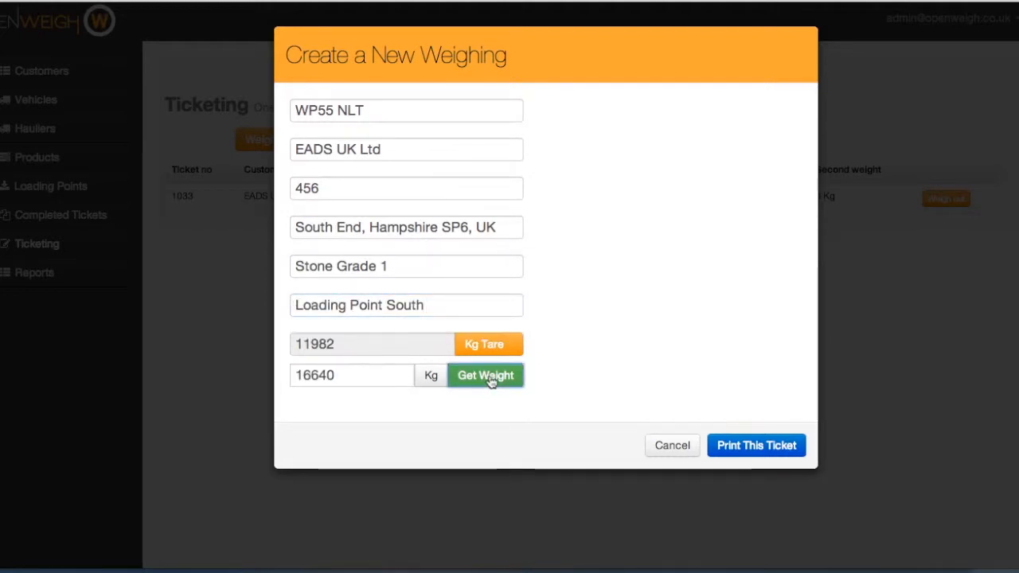
mouse_move(754, 446)
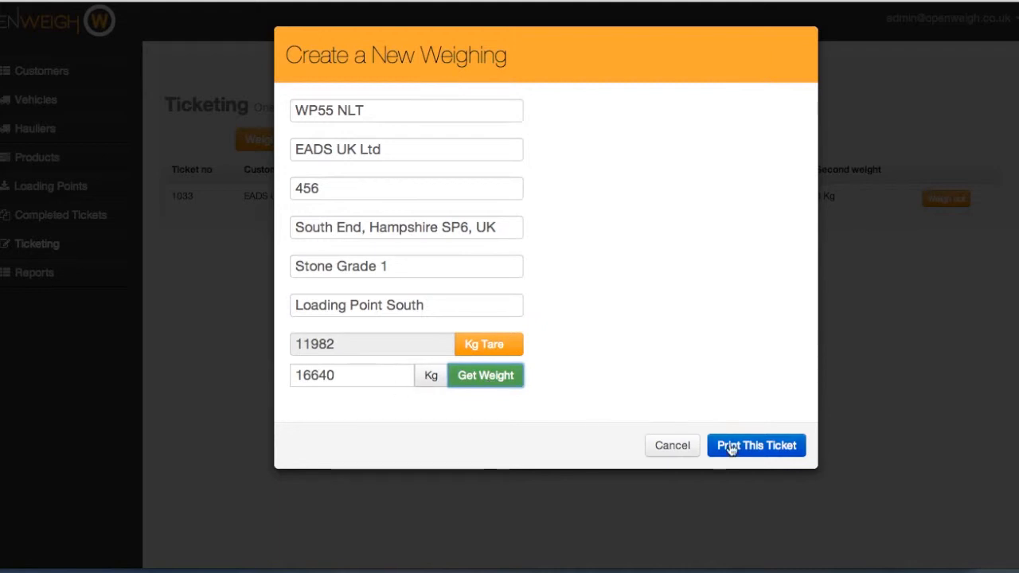
left_click(754, 445)
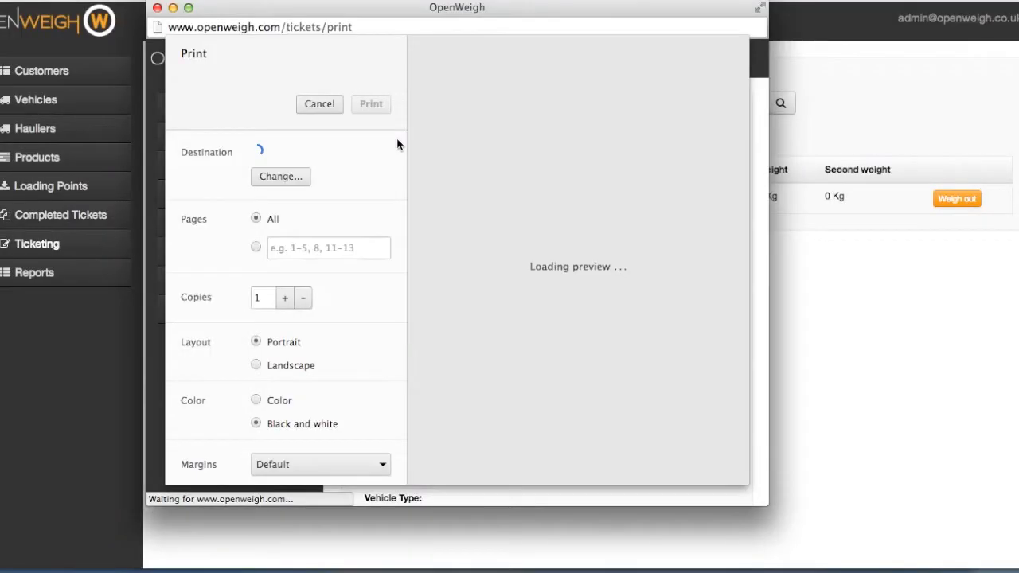